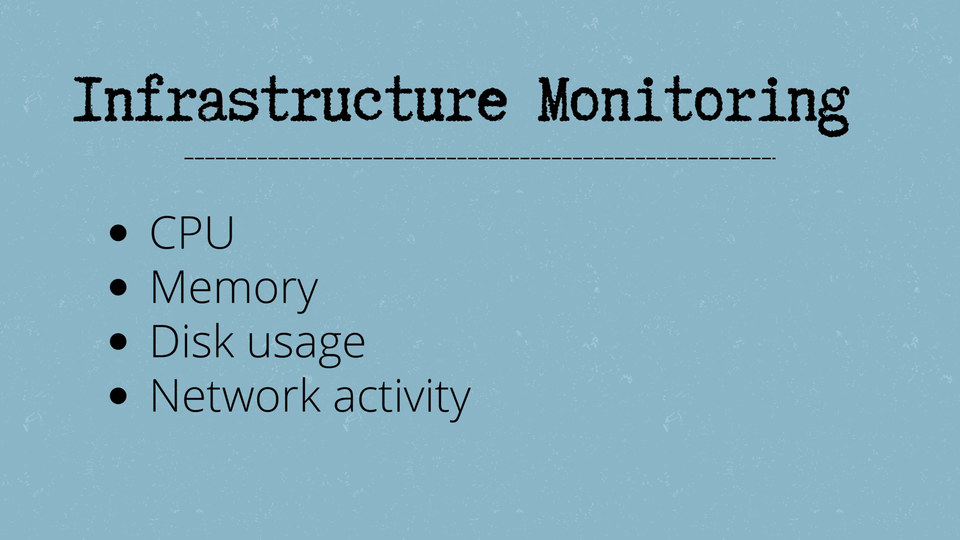
key("Right")
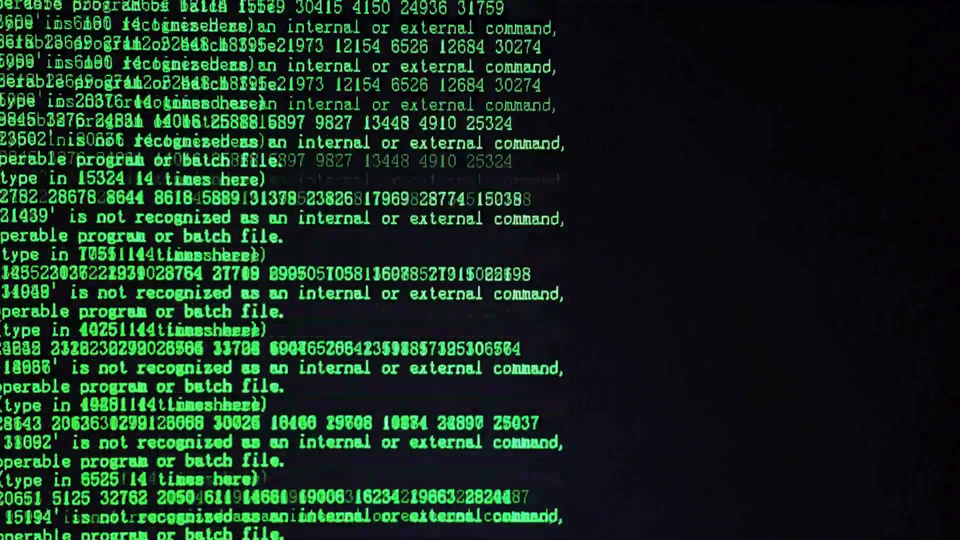
scroll("down", 3)
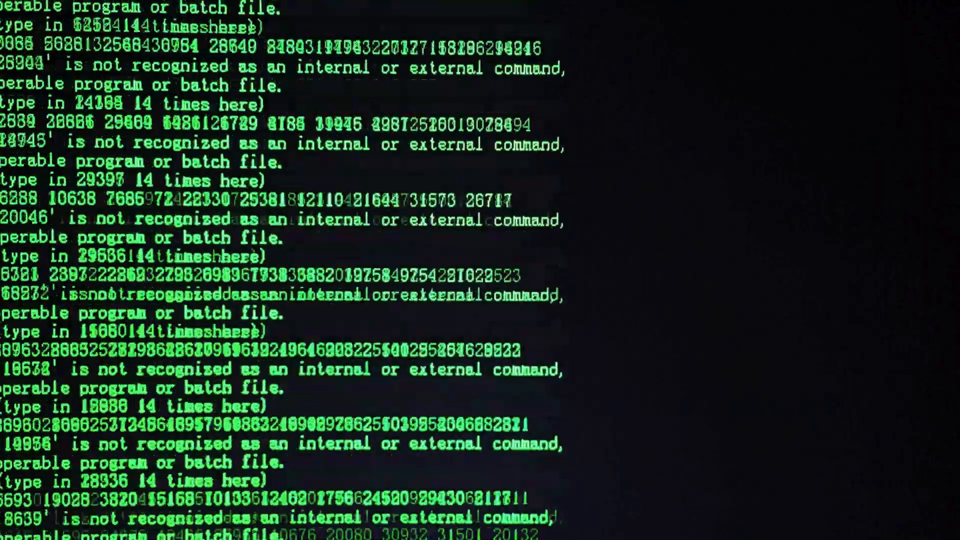